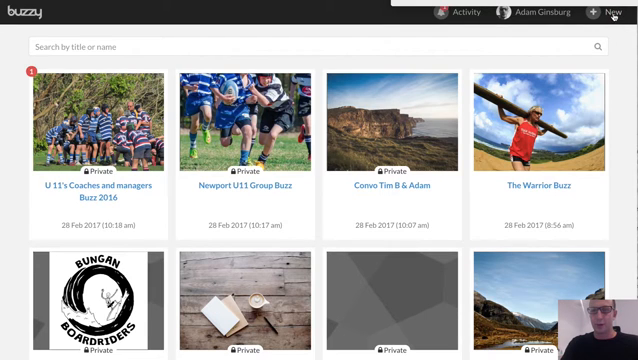
Step: Start a new buzz and scroll down the template gallery to Job Applications
left_click(608, 12)
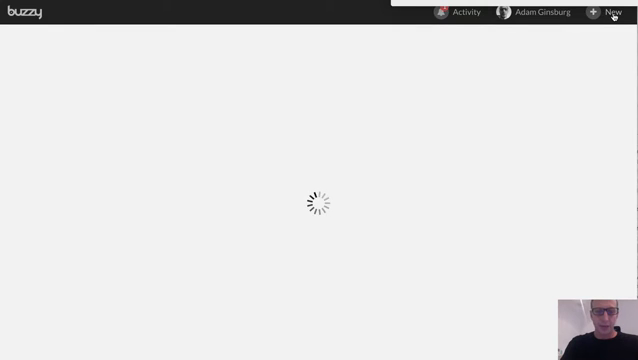
left_click(607, 12)
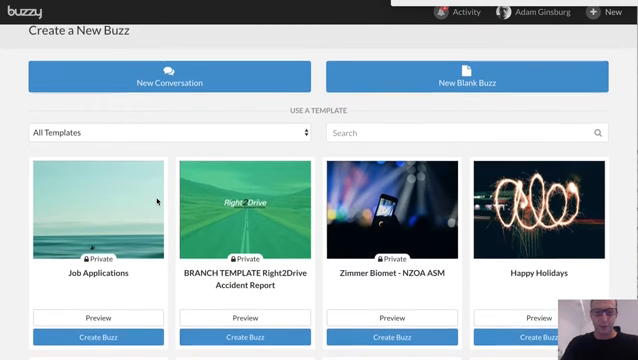
scroll("down", 3)
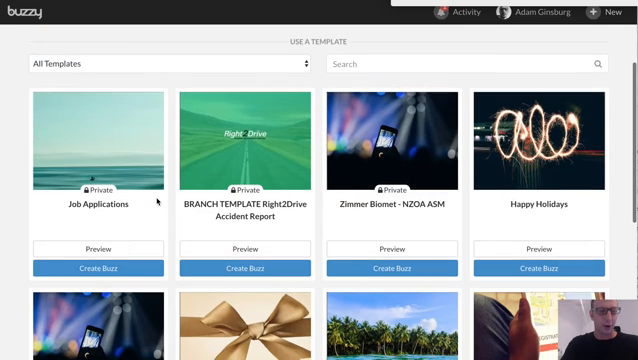
scroll("down", 3)
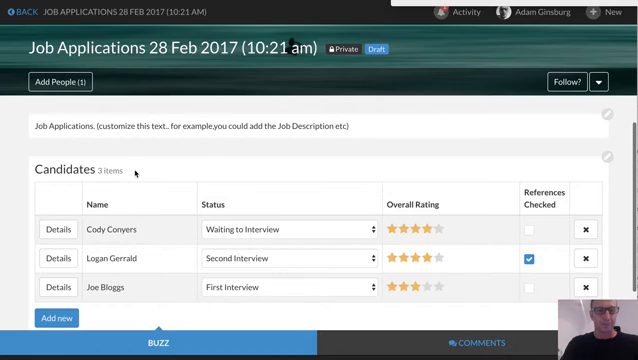
Step: Scroll down the new Job Applications buzz toward the Candidates table
scroll("down", 3)
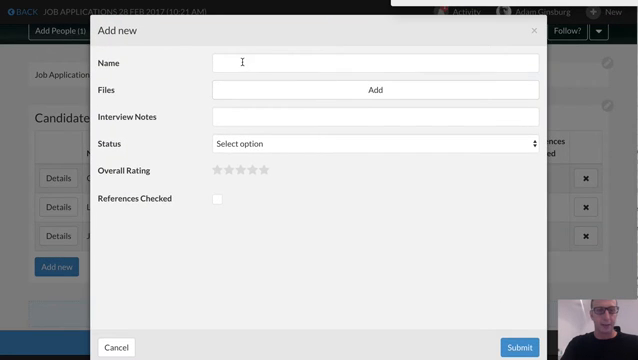
Step: Type 'Kell' into the new candidate's Name field
left_click(375, 61)
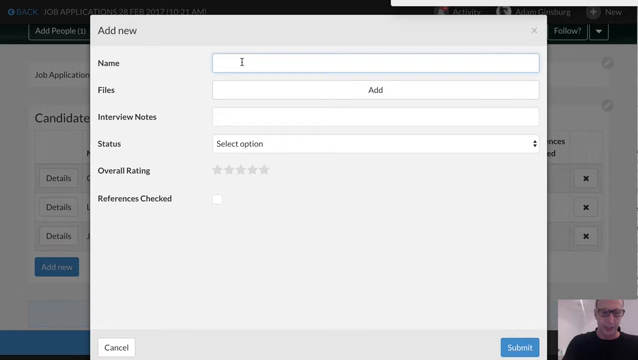
type("Kell")
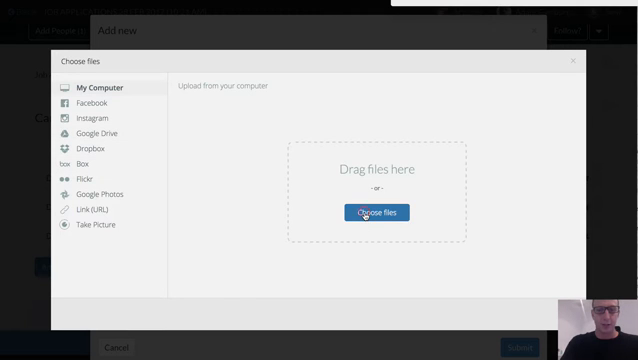
Step: Browse for and select Resume 2.pdf to upload for the candidate
left_click(372, 212)
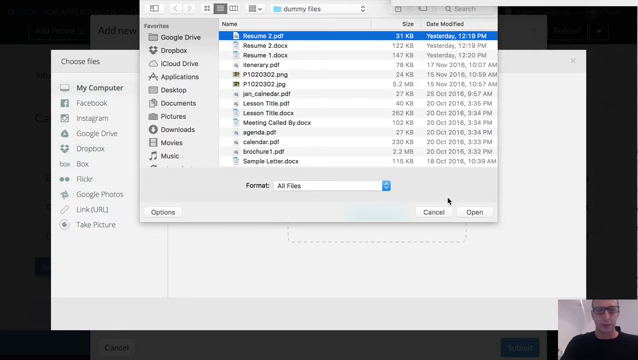
left_click(460, 211)
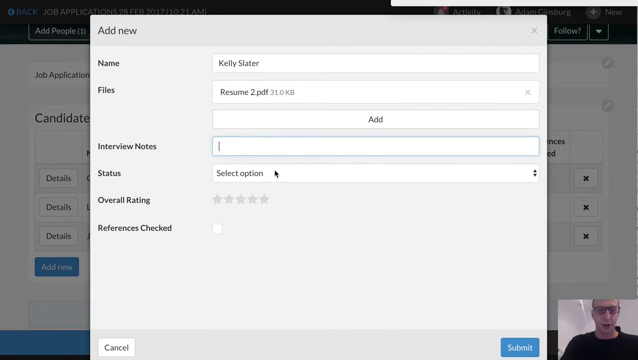
Step: Set status to Waiting to Interview, rate five stars, and submit the candidate
left_click(380, 173)
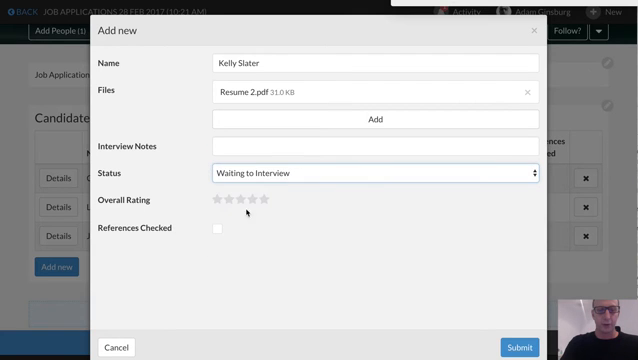
left_click(258, 201)
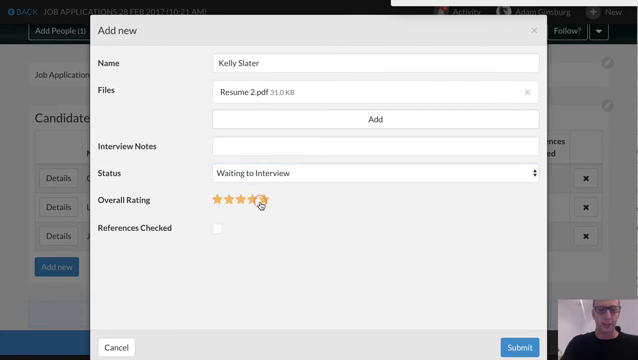
left_click(261, 200)
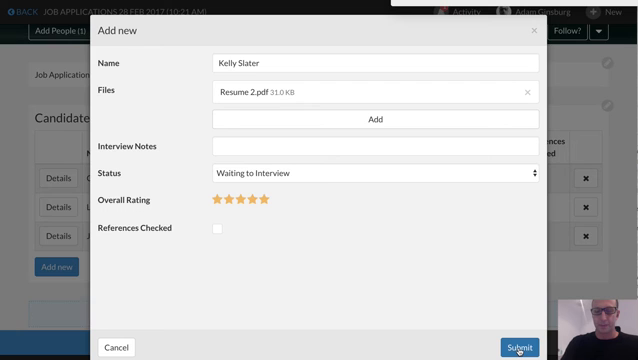
left_click(513, 347)
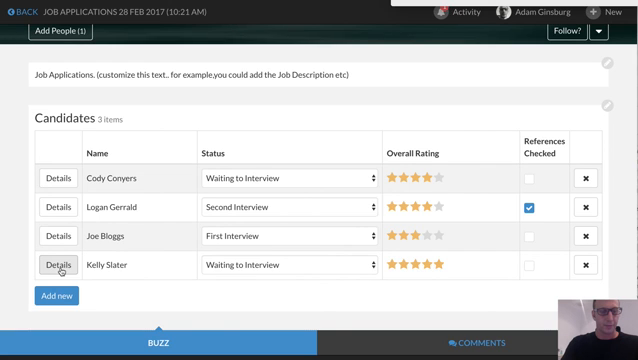
left_click(56, 266)
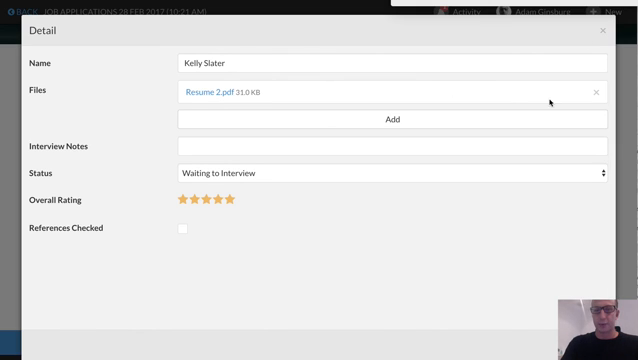
left_click(599, 31)
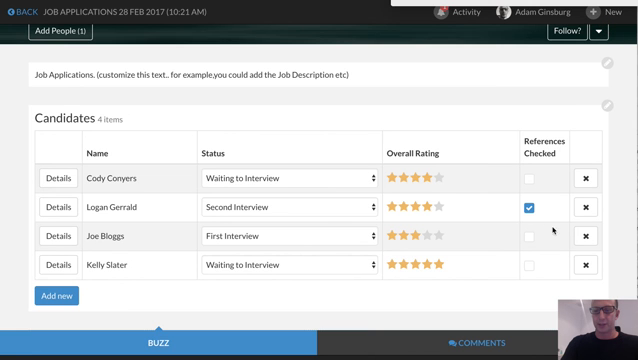